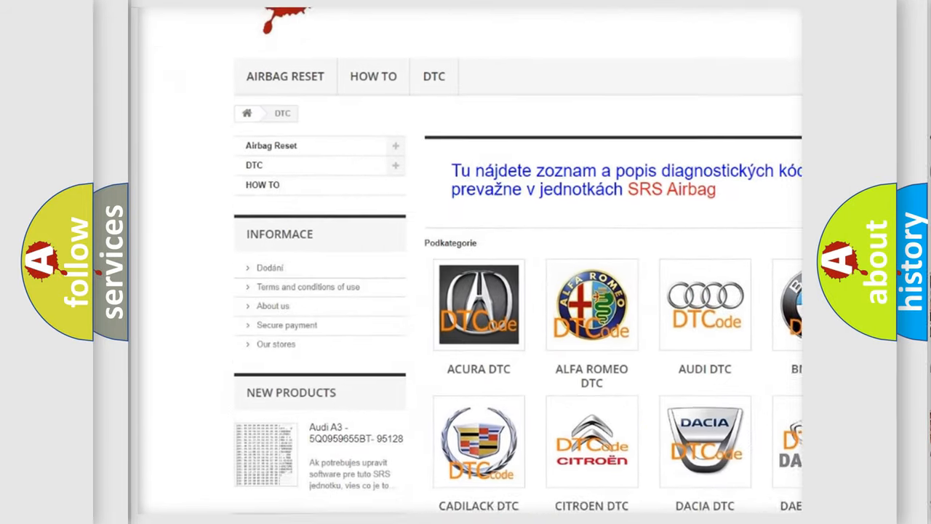
scroll("down", 3)
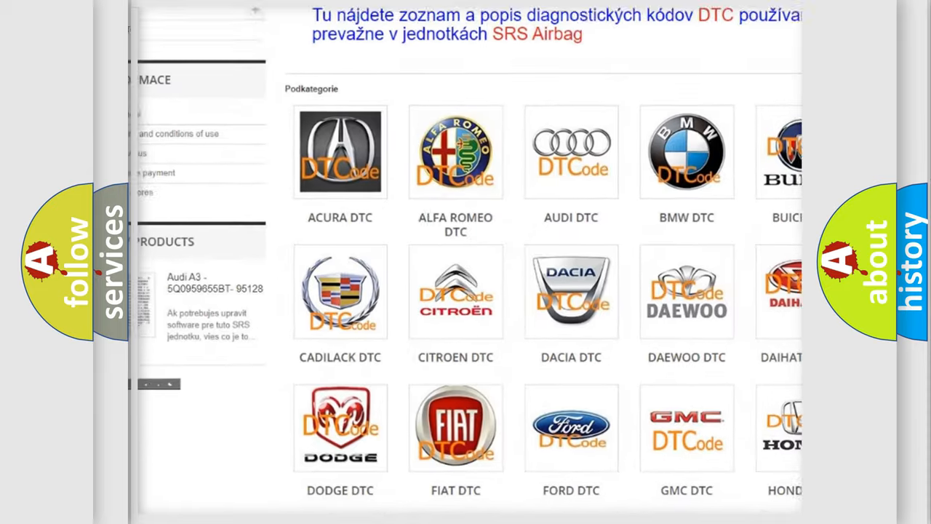
scroll("down", 3)
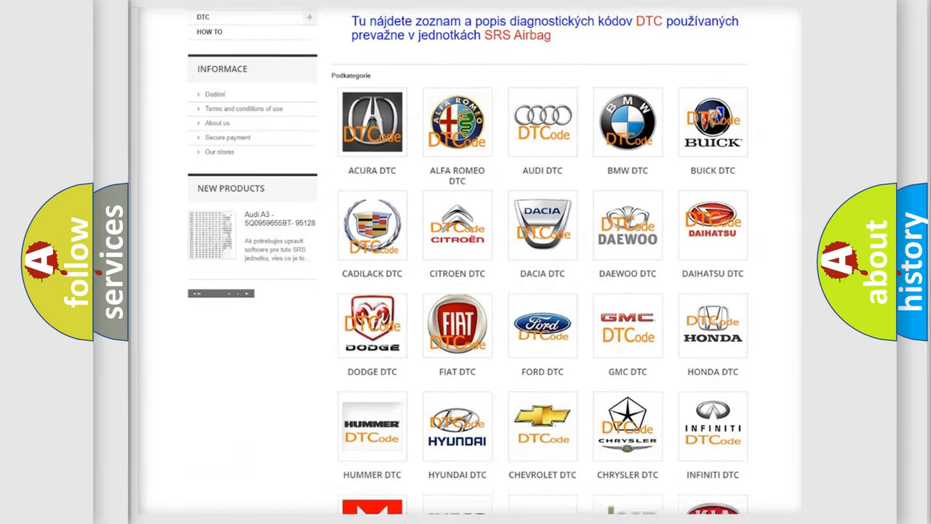
scroll("down", 3)
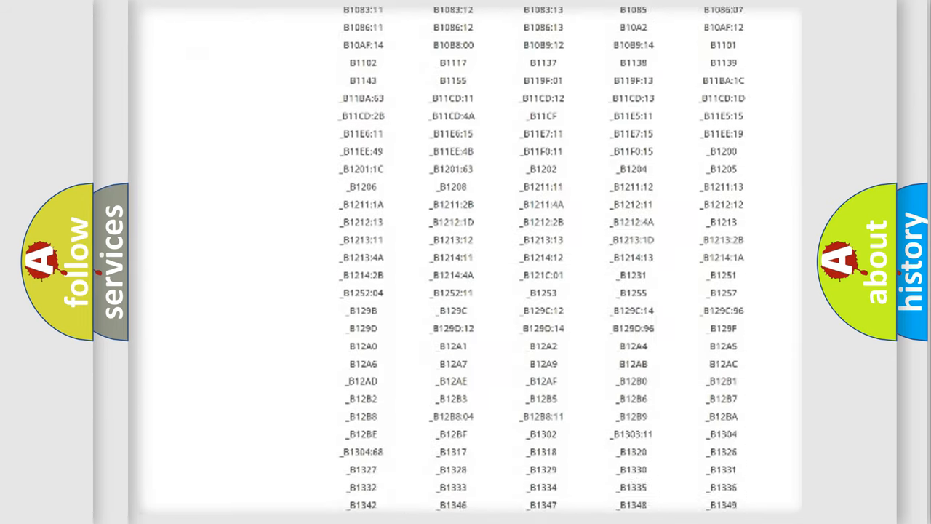
scroll("down", 3)
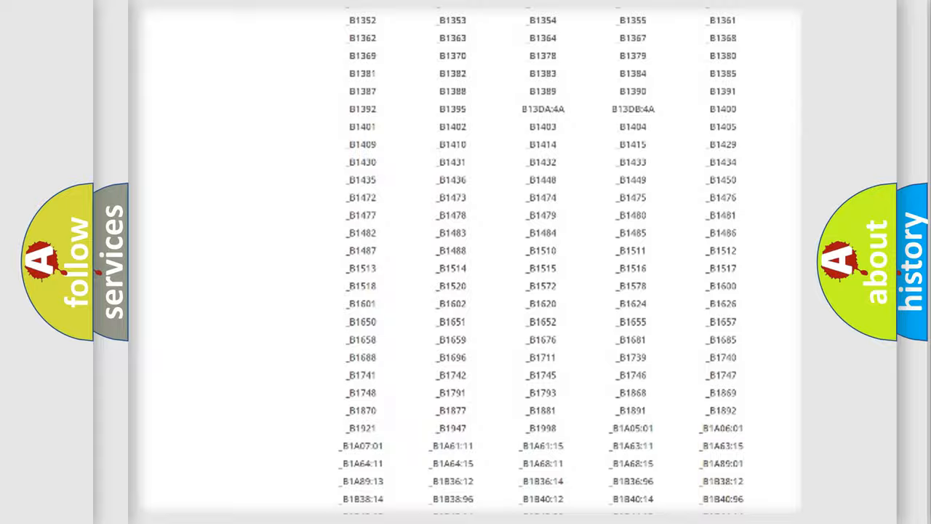